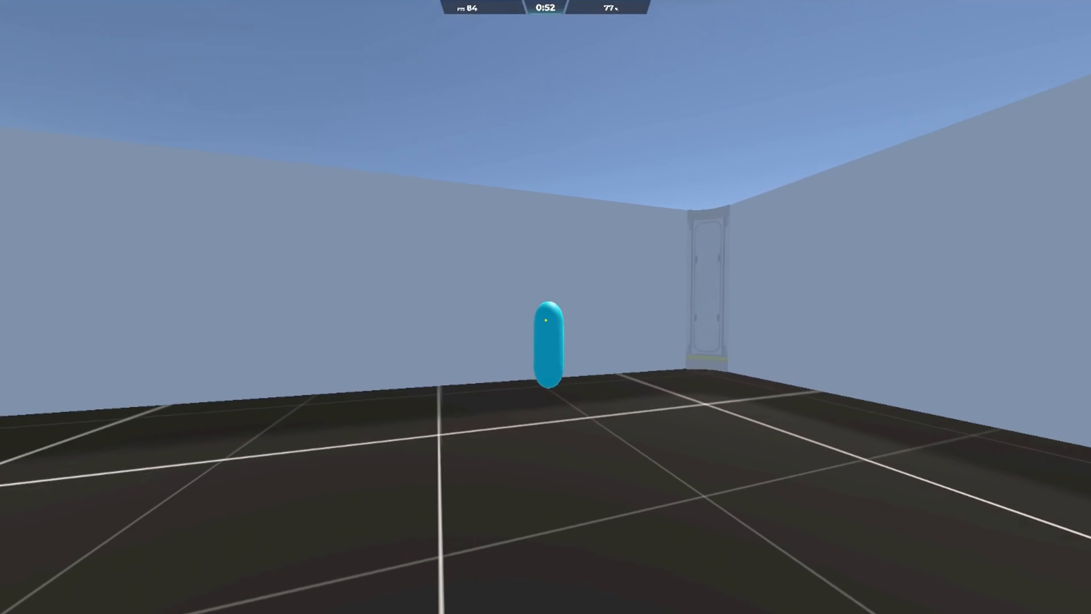
Shoot three blue capsule targets, raising the score to 490 at 77% accuracy with 0:19 left.
{"action": "left_click", "coordinate": [546, 342]}
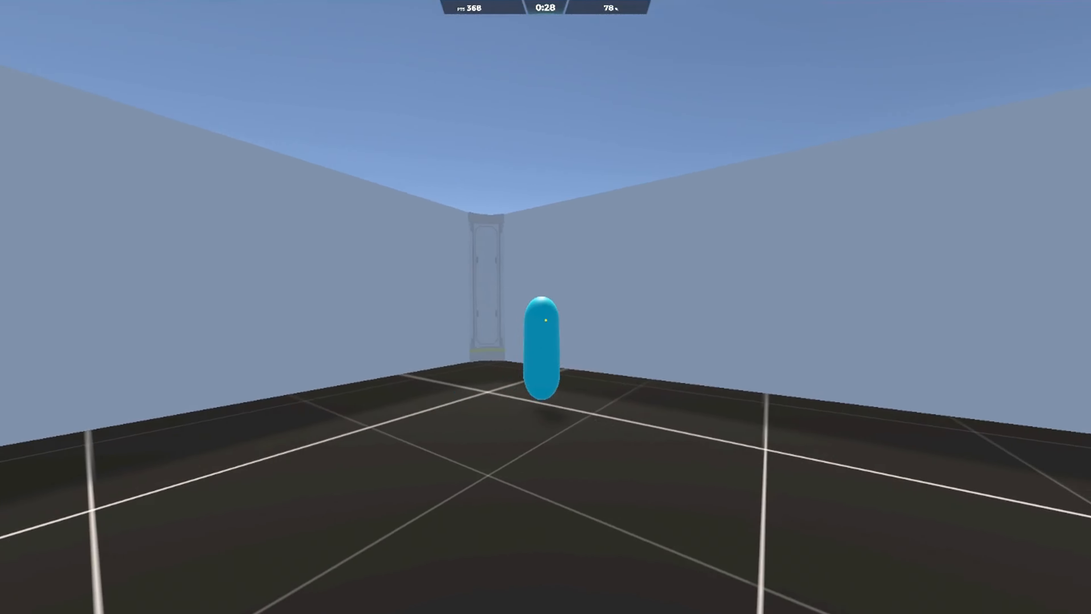
{"action": "left_click", "coordinate": [545, 321]}
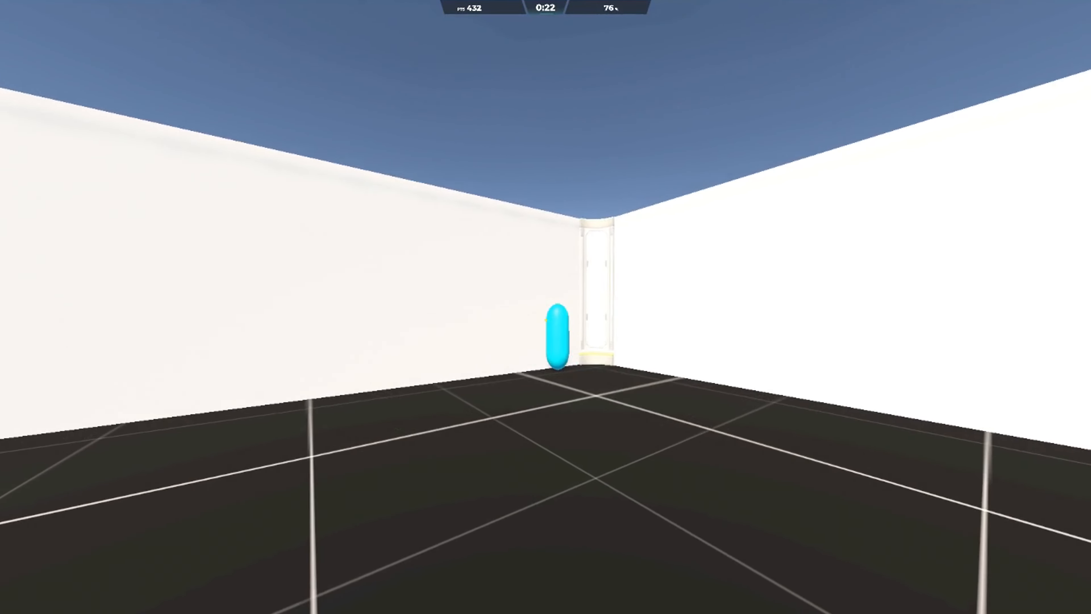
{"action": "left_click", "coordinate": [557, 336]}
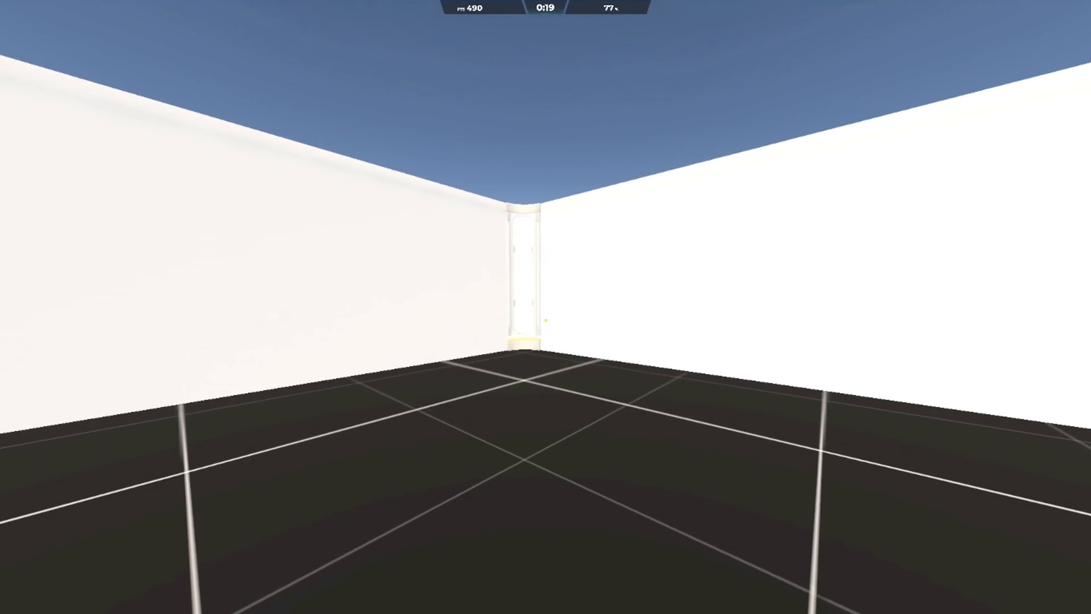